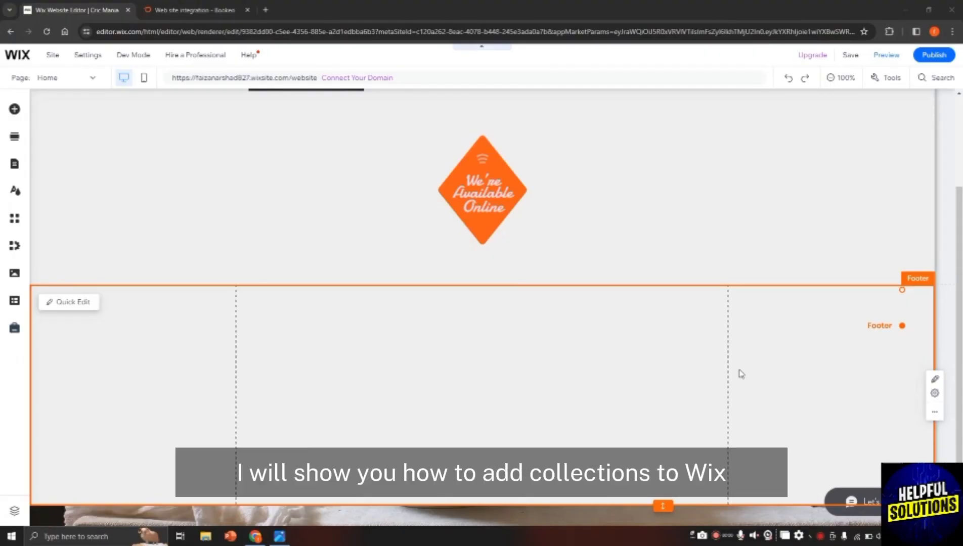
pyautogui.moveTo(120, 206)
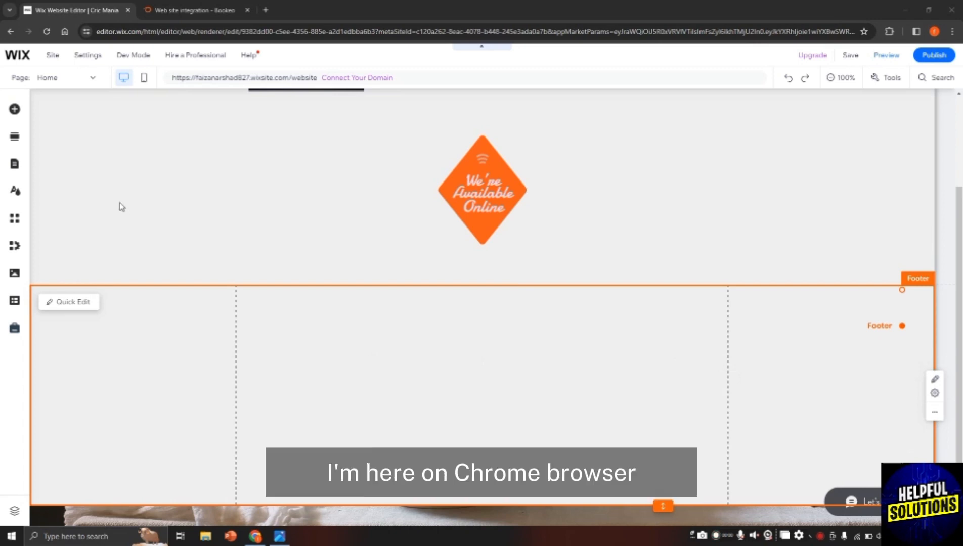
pyautogui.moveTo(212, 159)
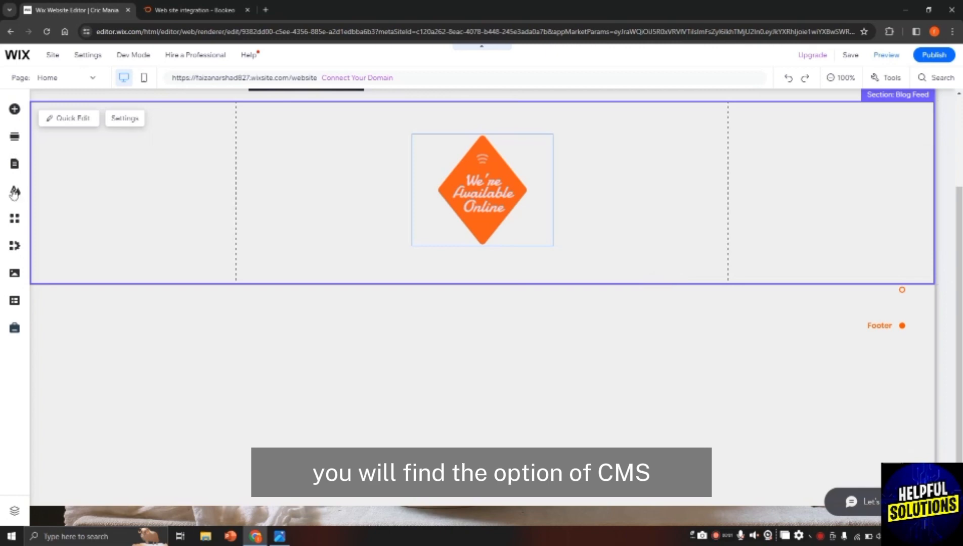
pyautogui.moveTo(15, 301)
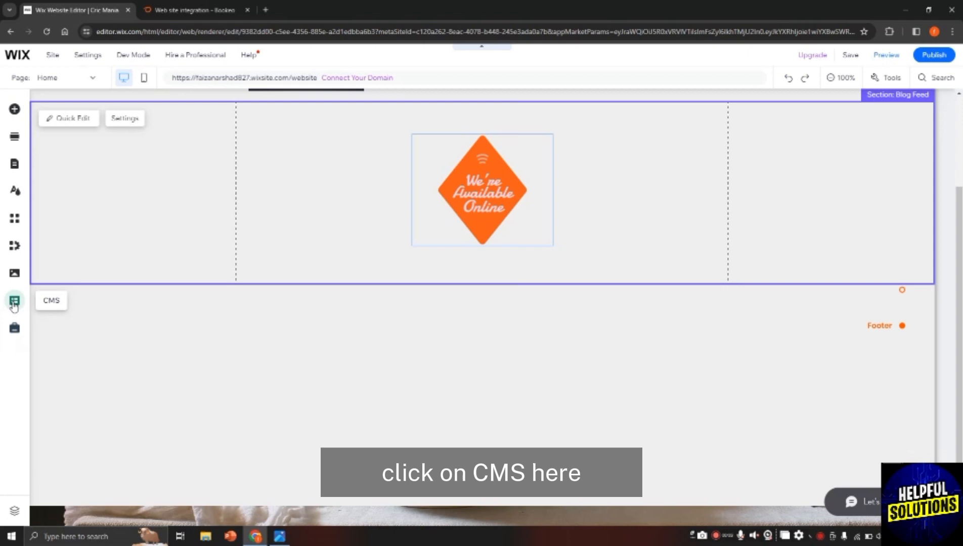
# Create a new CMS collection named 'Products' from Your Collections and reveal its Title field's options
pyautogui.click(14, 300)
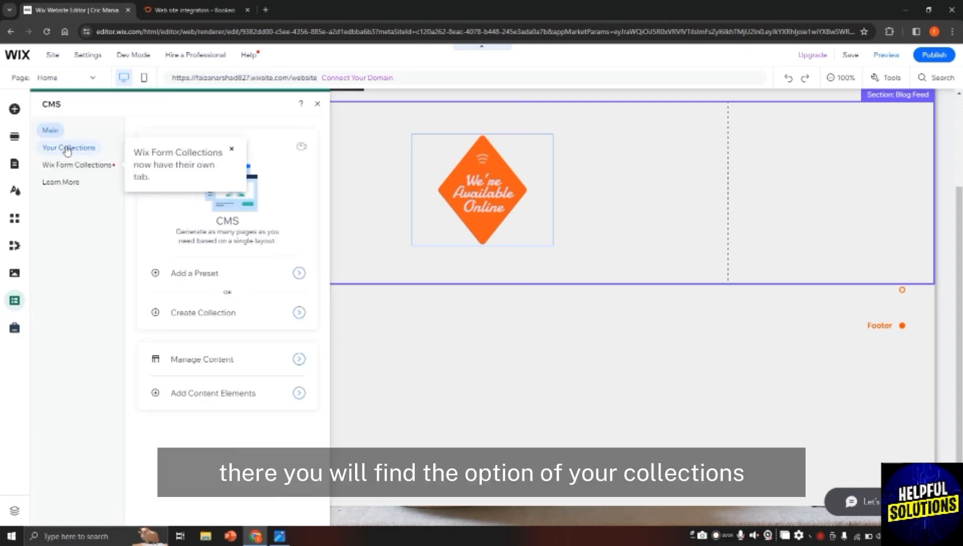
pyautogui.click(68, 148)
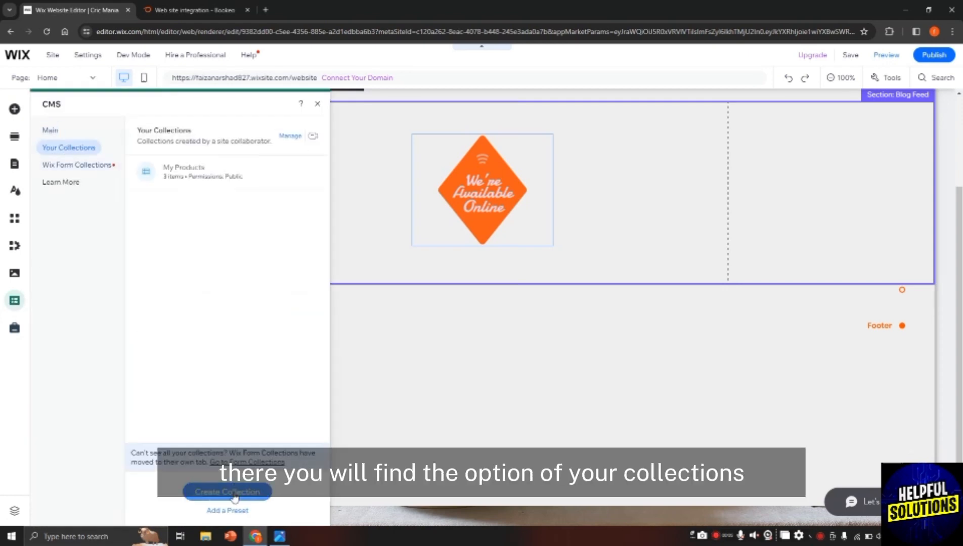
pyautogui.click(227, 493)
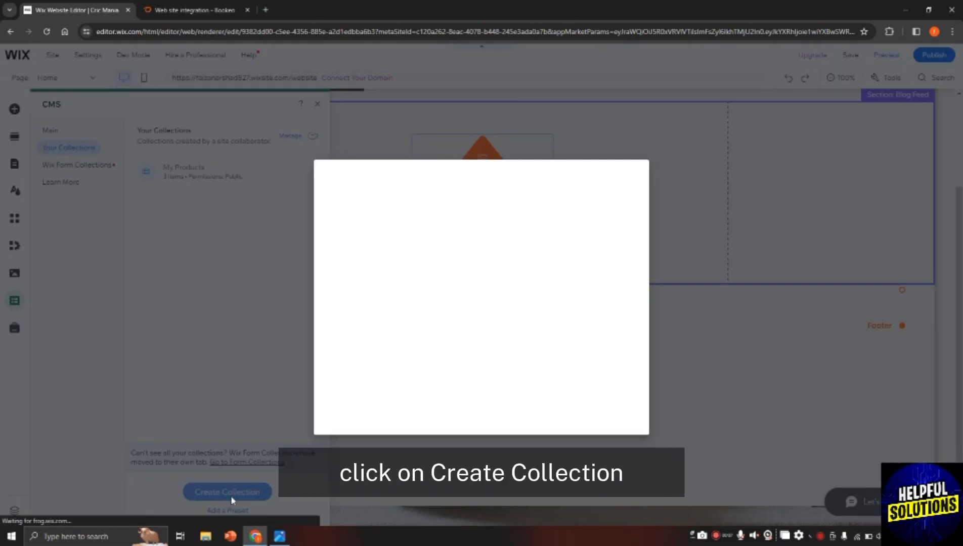
pyautogui.click(226, 492)
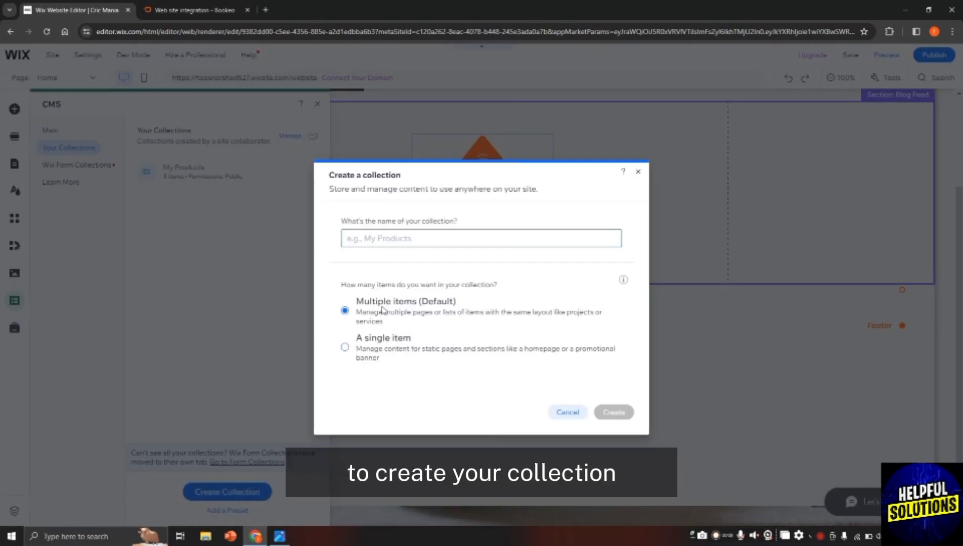
pyautogui.write('Products')
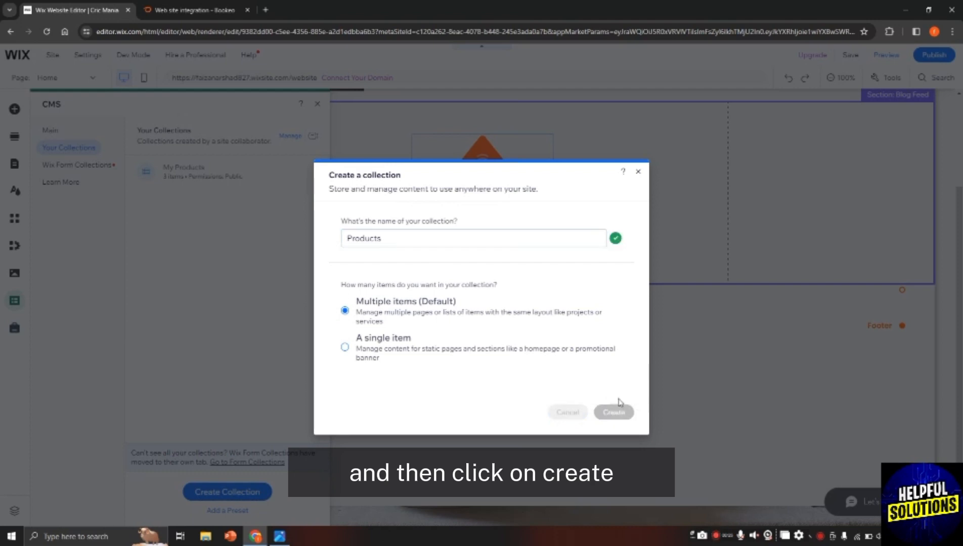
pyautogui.click(613, 412)
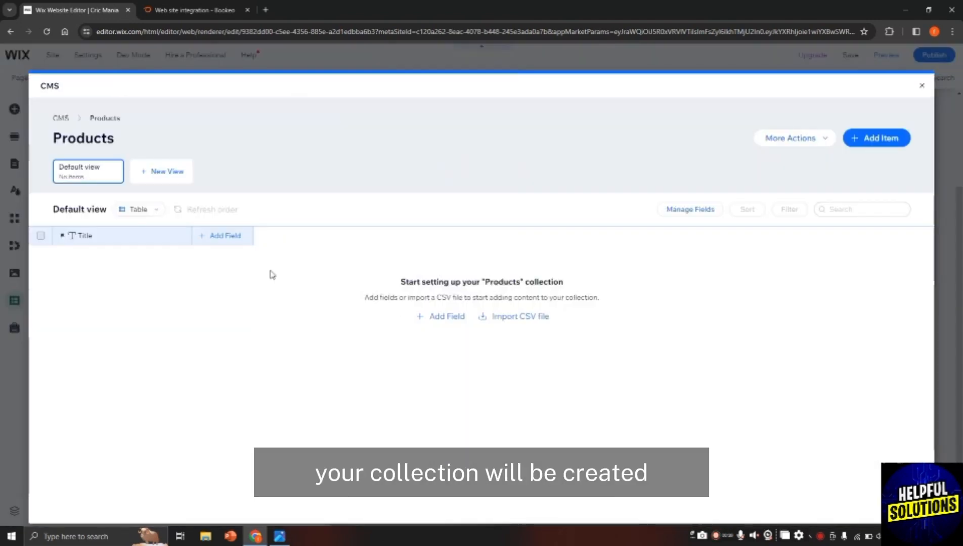
pyautogui.click(184, 236)
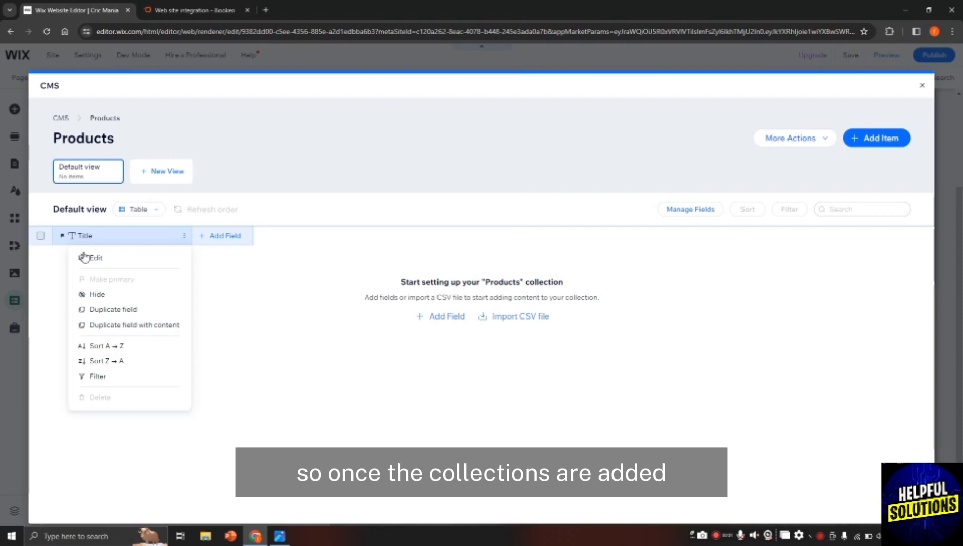
pyautogui.moveTo(95, 258)
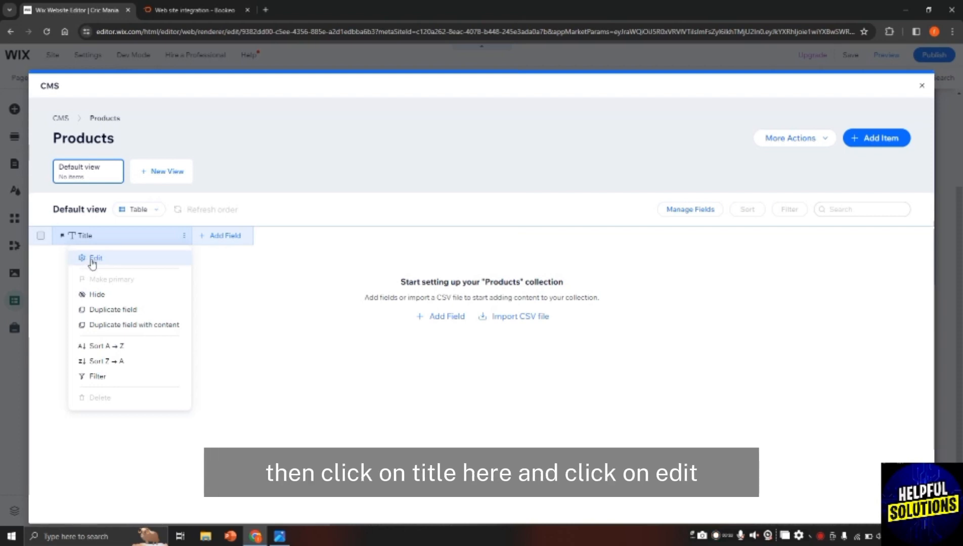
# Rename the primary Title field to 'Bats' in the Edit field dialog and save it
pyautogui.click(96, 258)
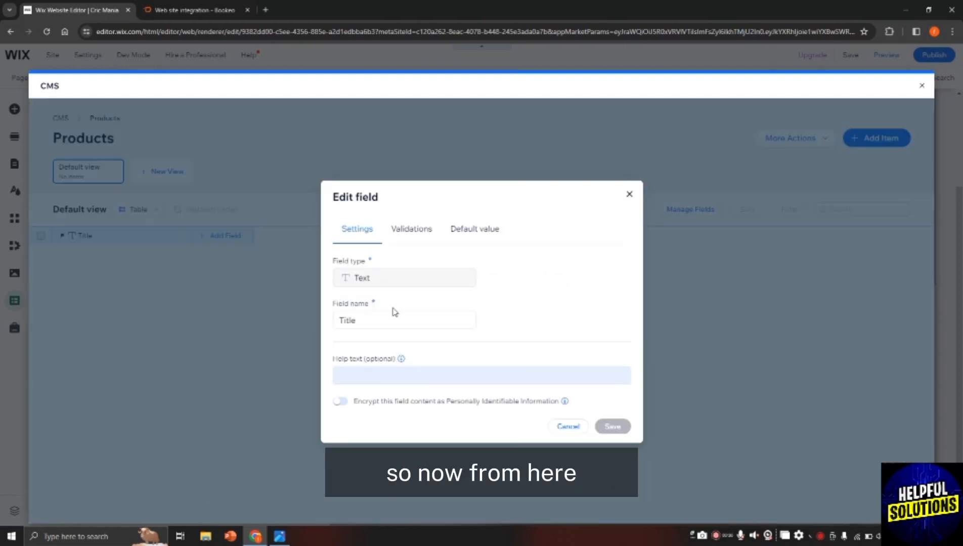
pyautogui.click(411, 228)
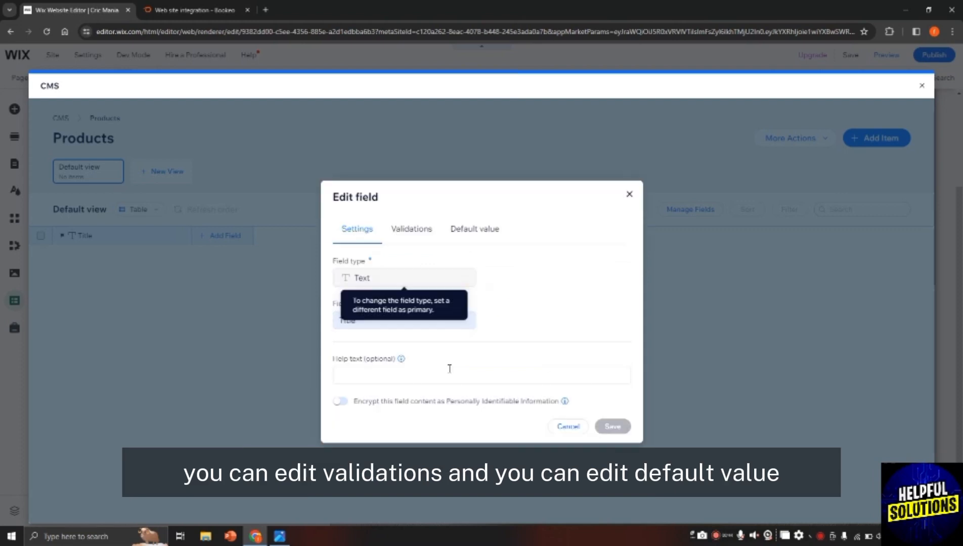
pyautogui.moveTo(392, 306)
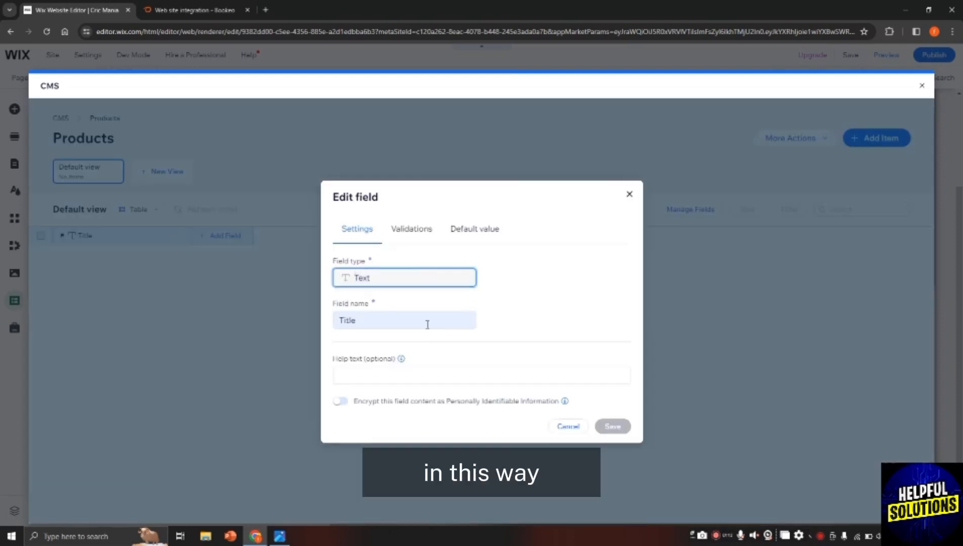
pyautogui.click(404, 320)
pyautogui.write('B')
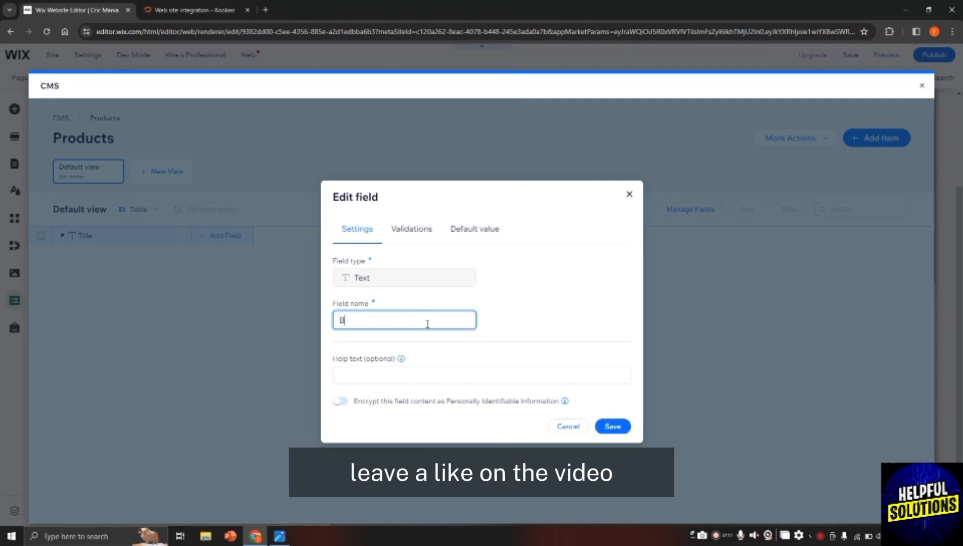
pyautogui.write('ats')
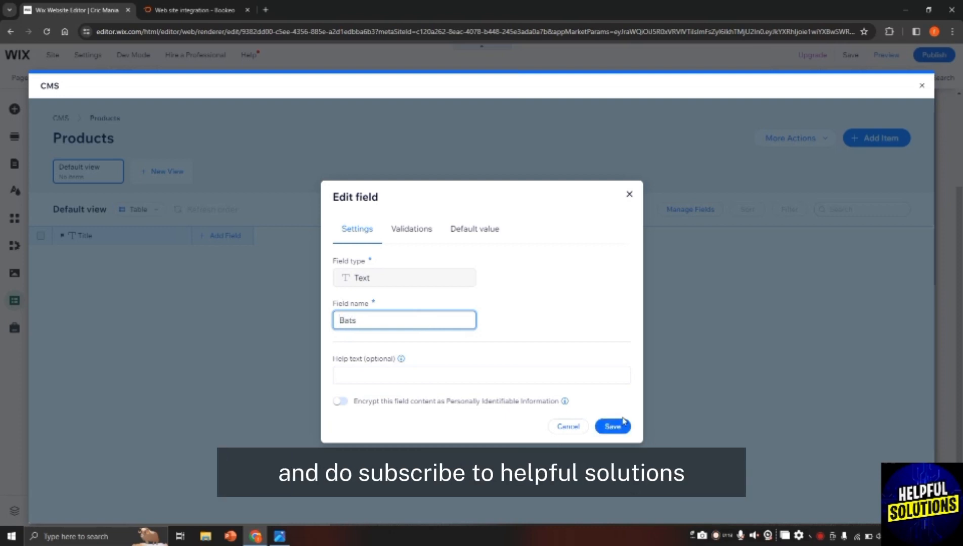
pyautogui.click(613, 426)
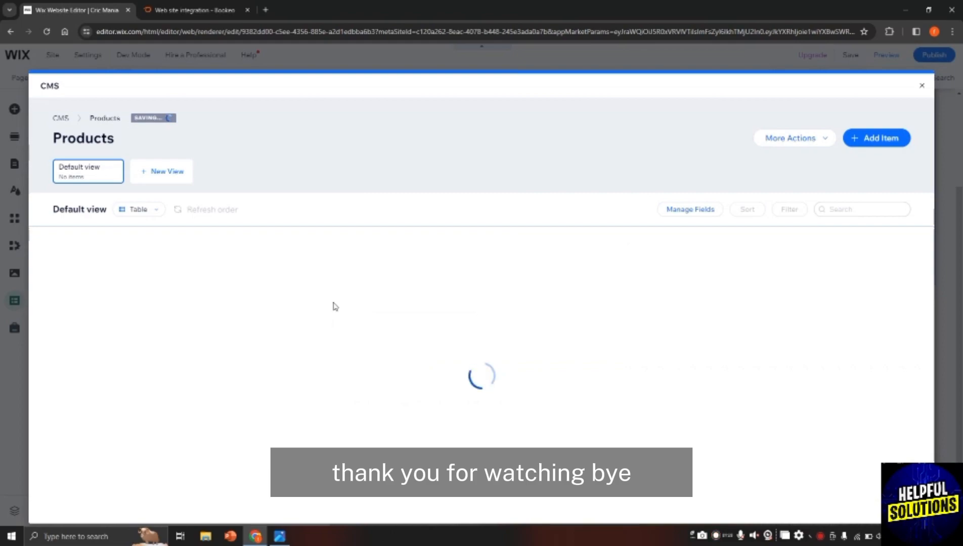